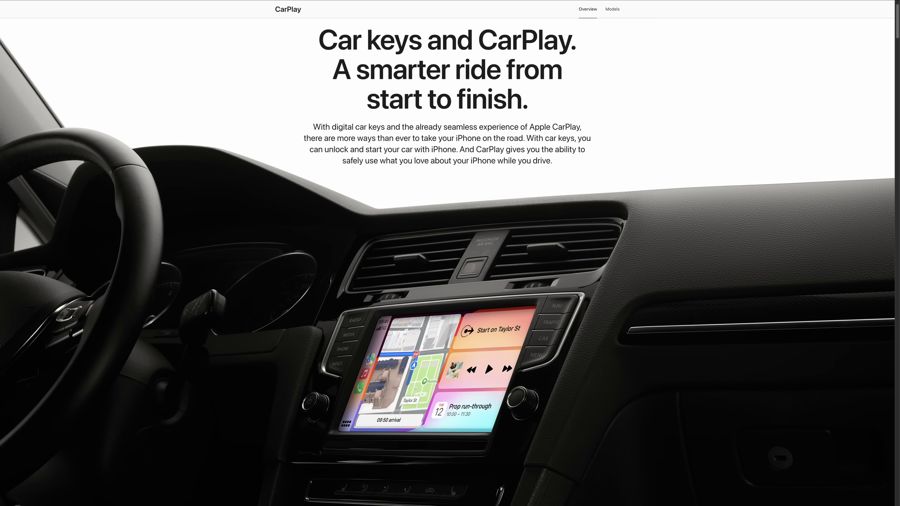
Step: Swipe to the first CarPlay home page and launch Maps showing the current location
{"action": "scroll", "scroll_direction": "down", "scroll_amount": 3}
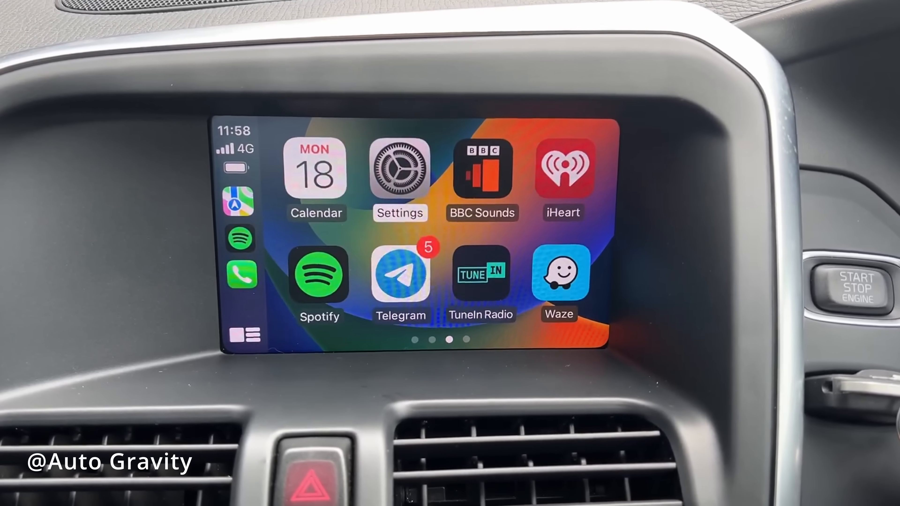
{"action": "scroll", "scroll_direction": "left", "scroll_amount": 3}
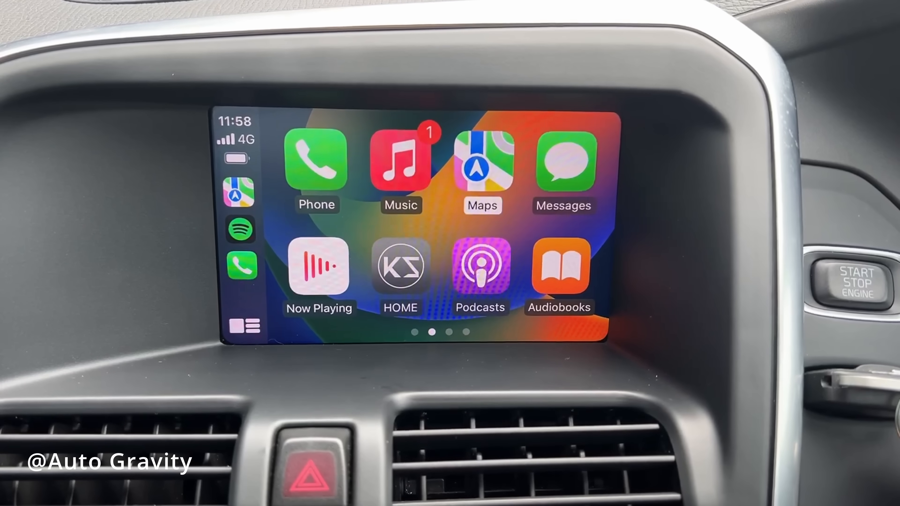
{"action": "left_click", "coordinate": [482, 163]}
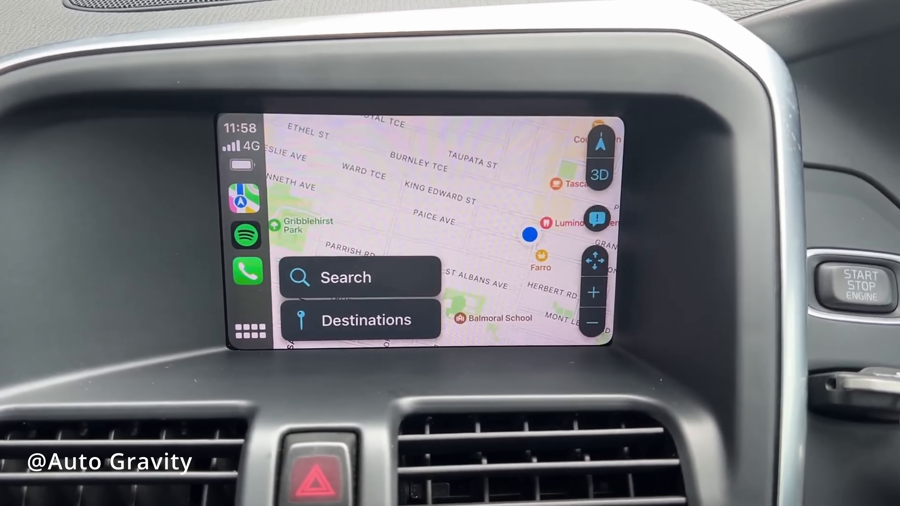